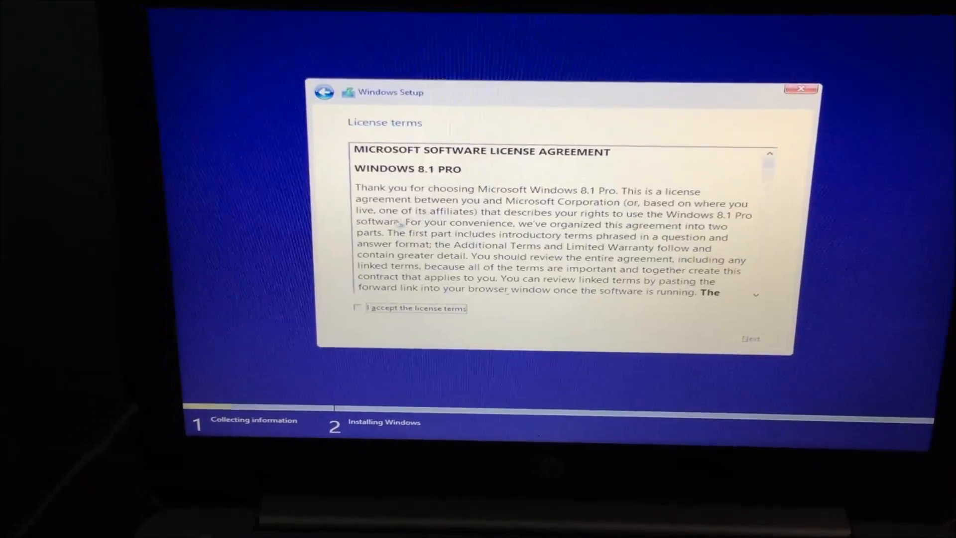
Accept the license terms and choose 'Custom: Install Windows only (advanced)'
click(359, 309)
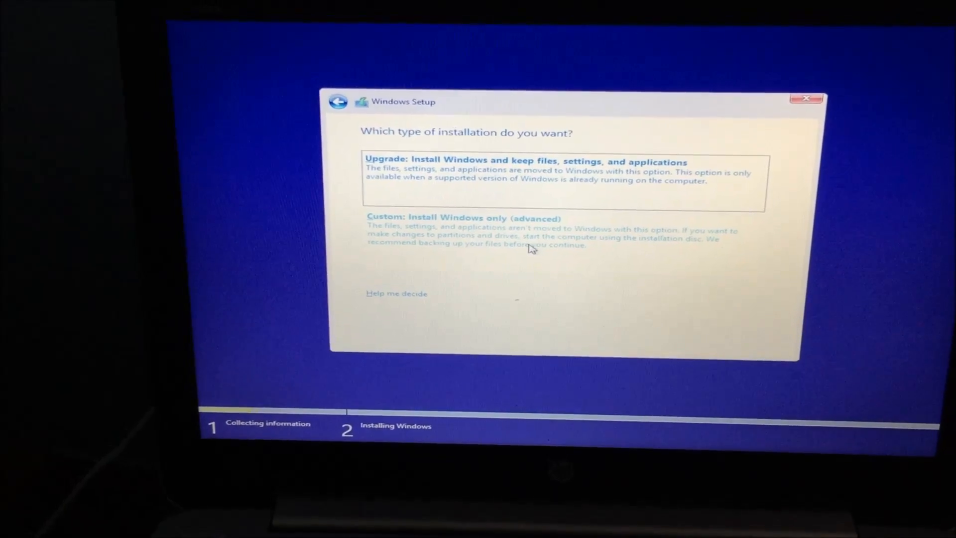
click(463, 218)
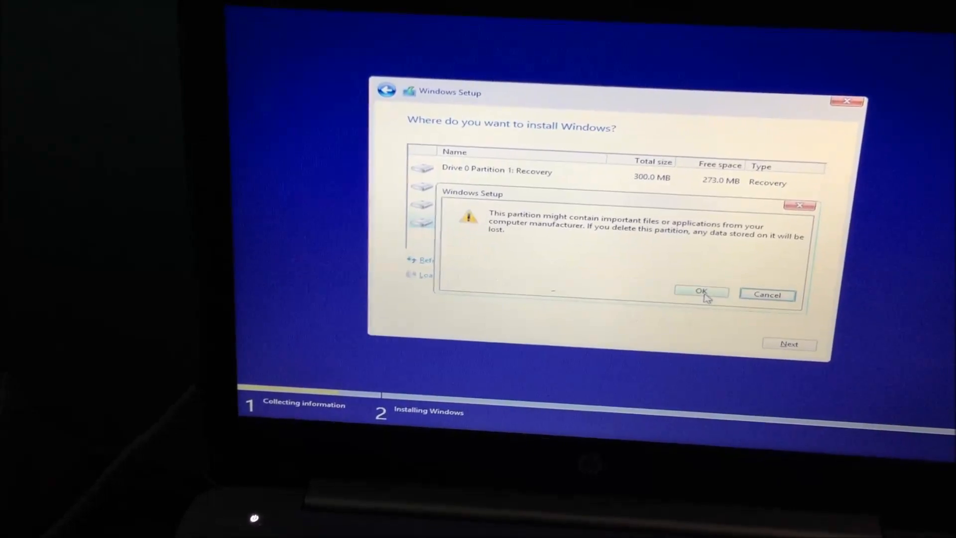
Dismiss the warning, delete Drive 0 Partition 1: Recovery and confirm the data-loss dialog
click(701, 293)
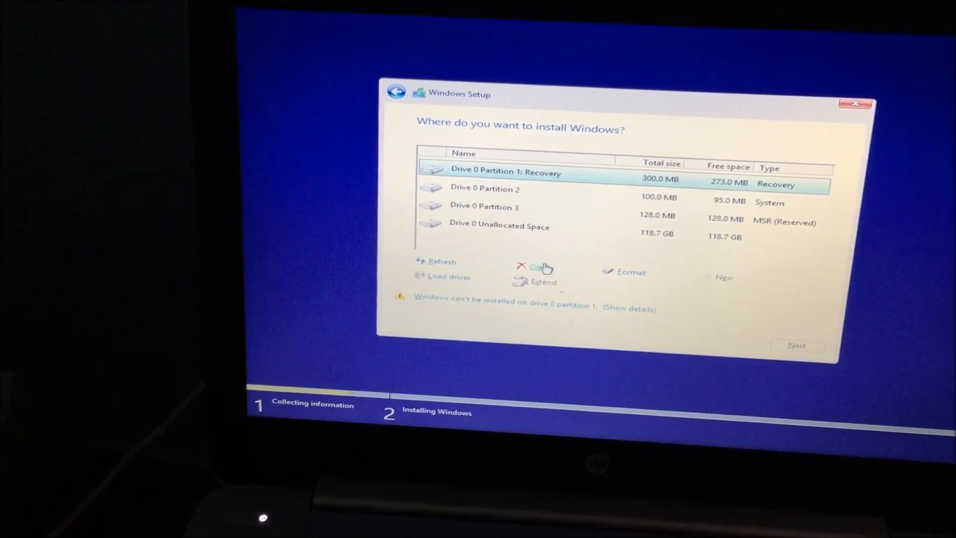
click(537, 266)
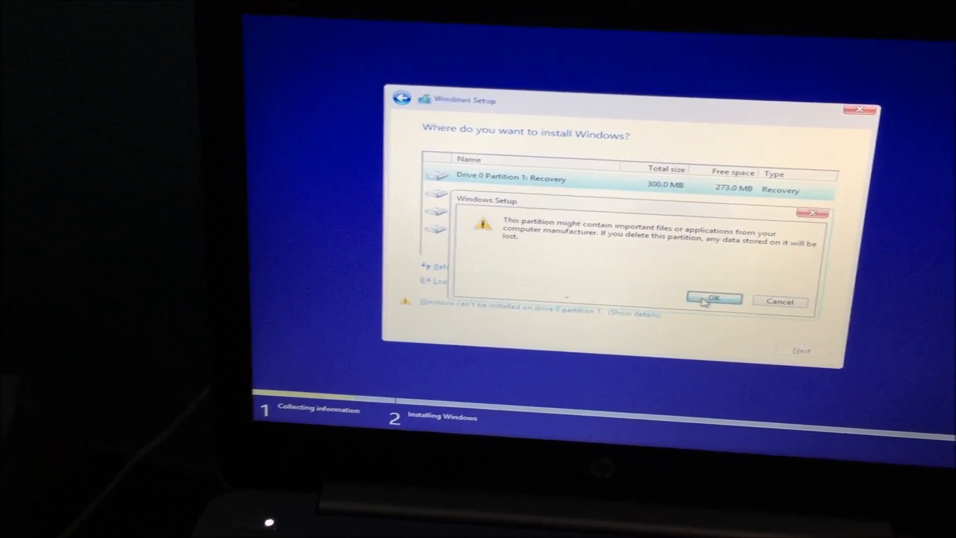
click(714, 299)
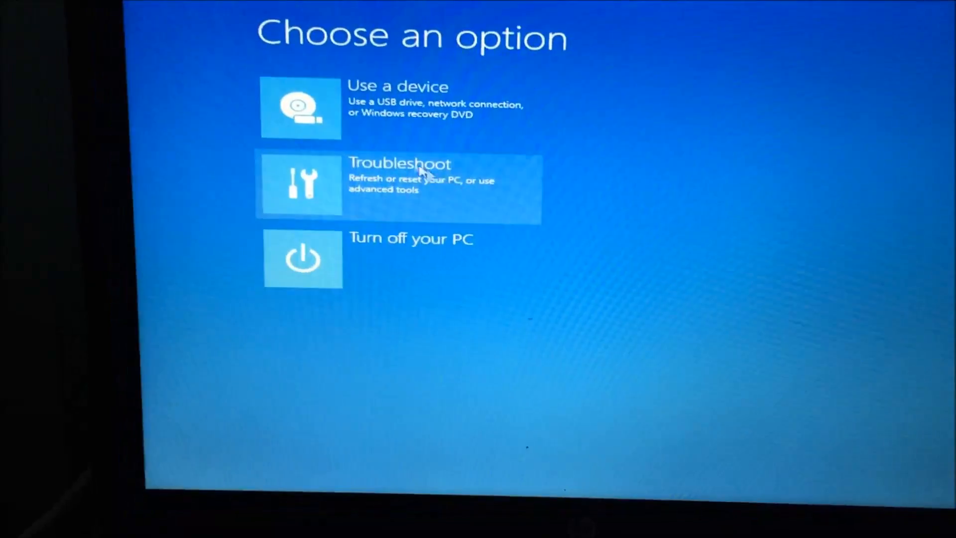
Go through Troubleshoot and Advanced options toward the Command Prompt
click(419, 179)
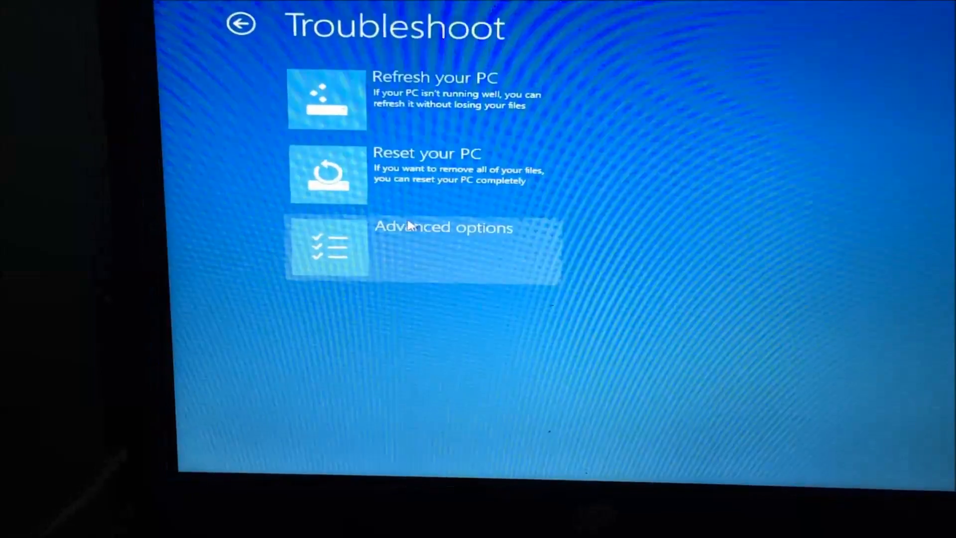
click(425, 247)
text(s)
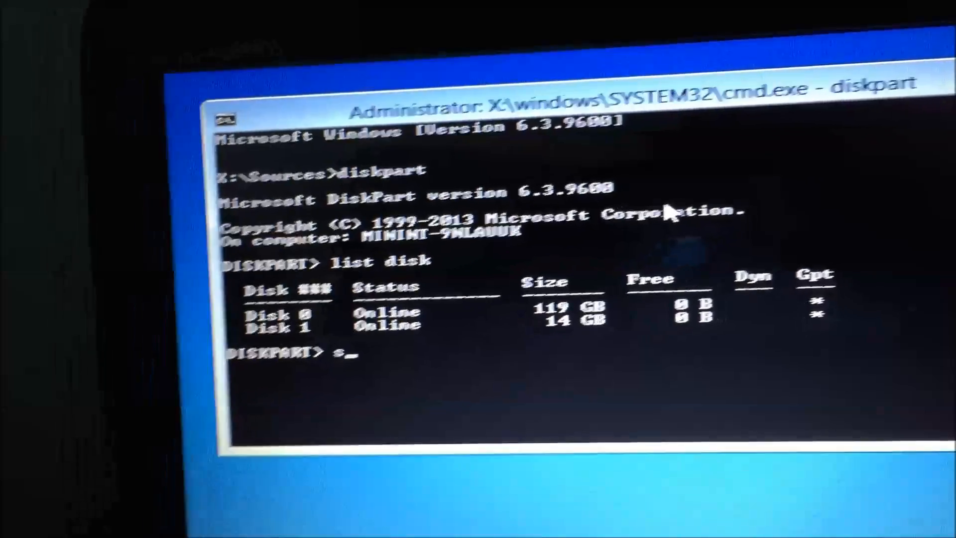
Run 'select disk 0' then 'clean all', which fails on the boot/system volume
text(elect disk 0)
text(clean all)
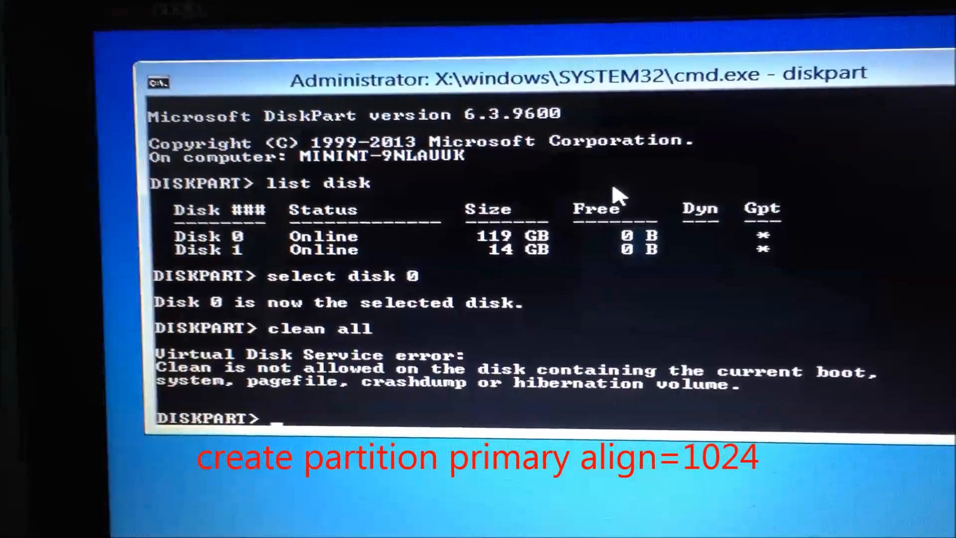
Run 'create partition primary align=1024', which fails for lack of usable space
text(create)
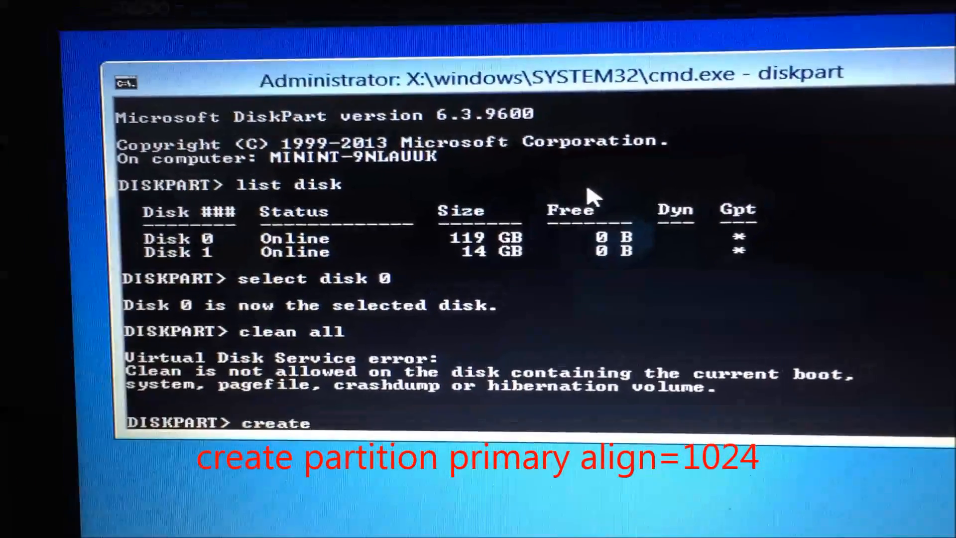
text(partition primary)
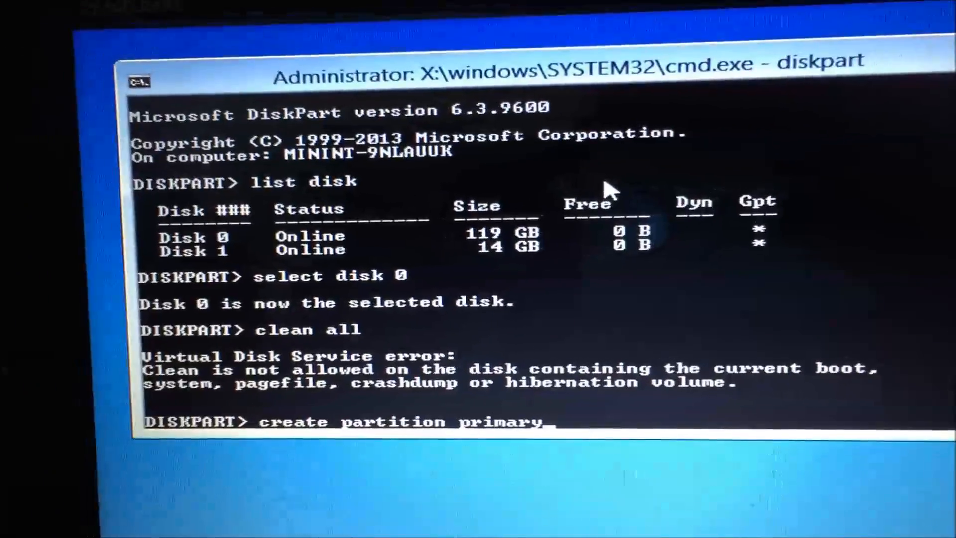
text(align=10)
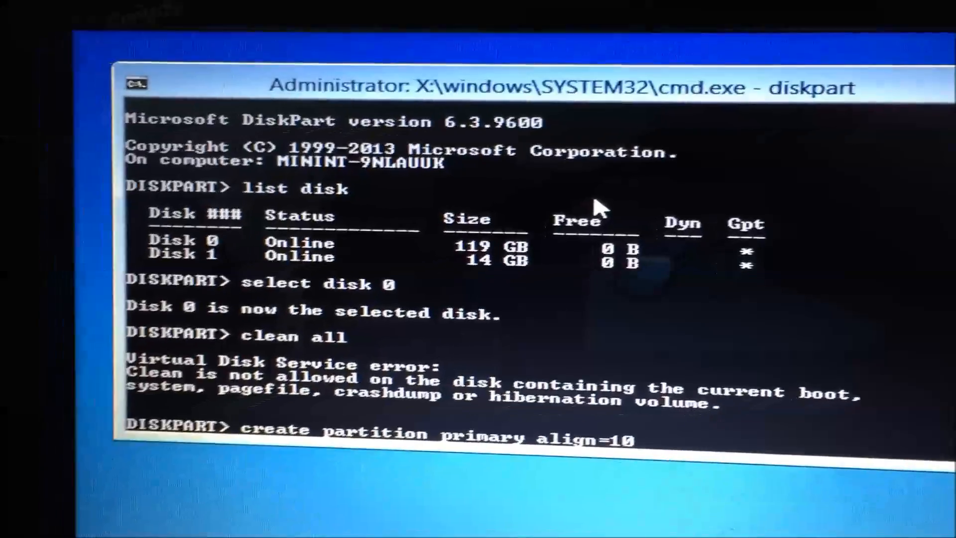
text(24)
text(format)
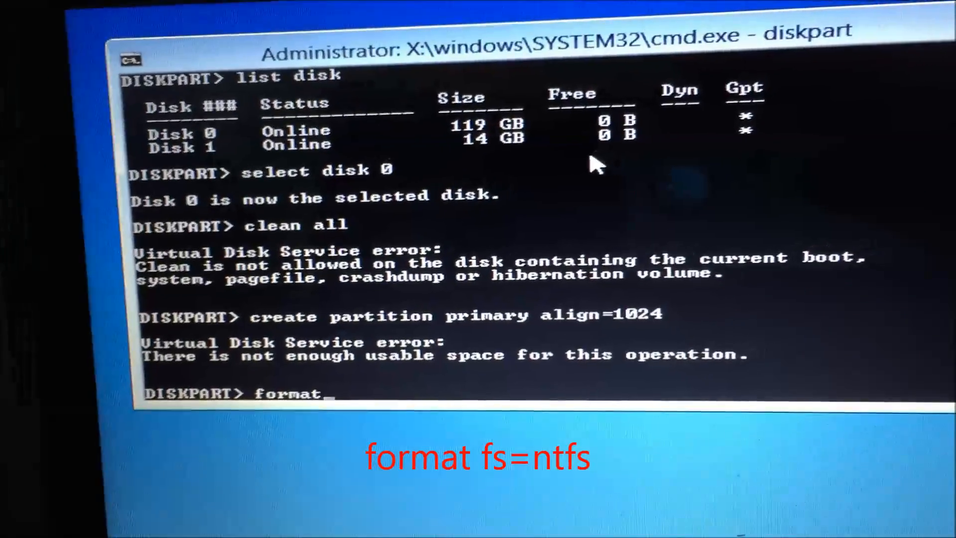
Run 'format fs=ntfs', which fails with no volume selected, then begin 'assign letter=m'
text(fs=ntfs)
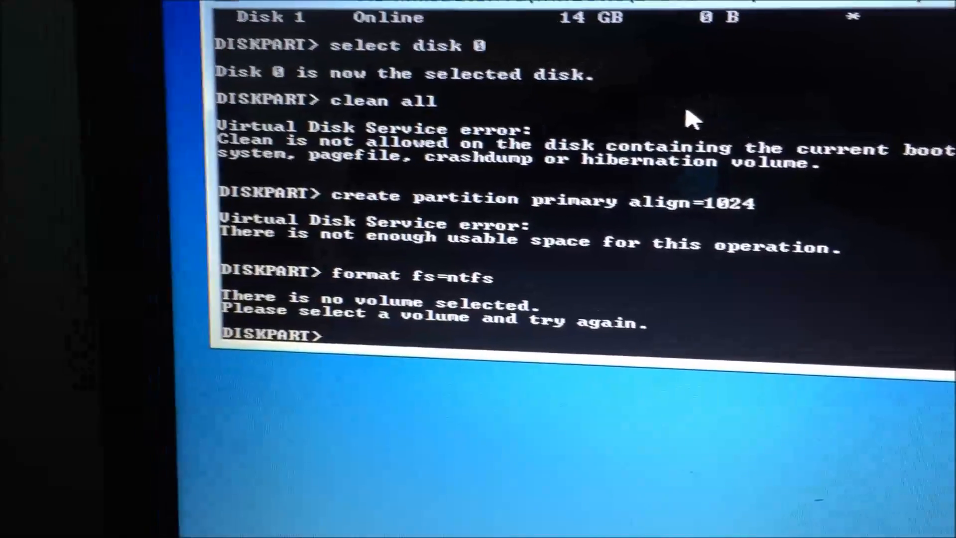
text(assign l)
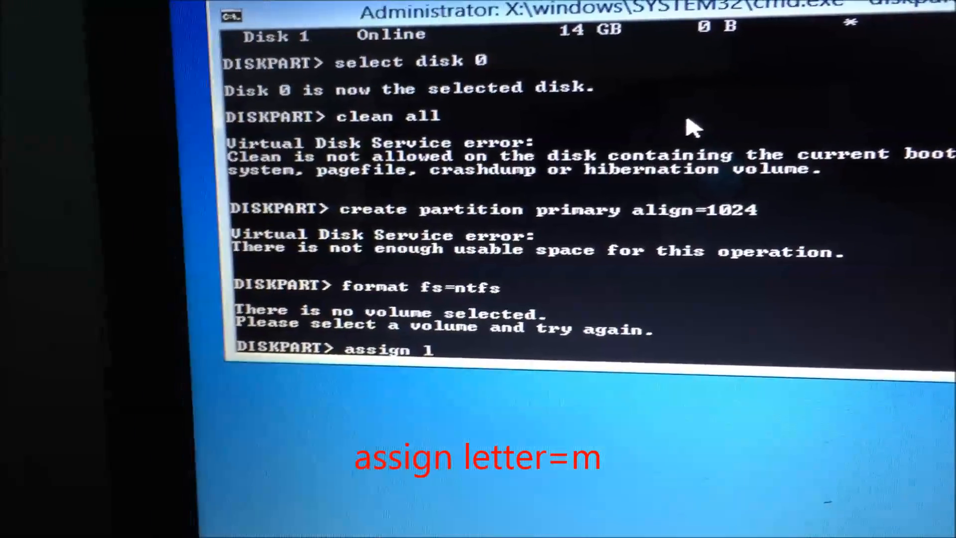